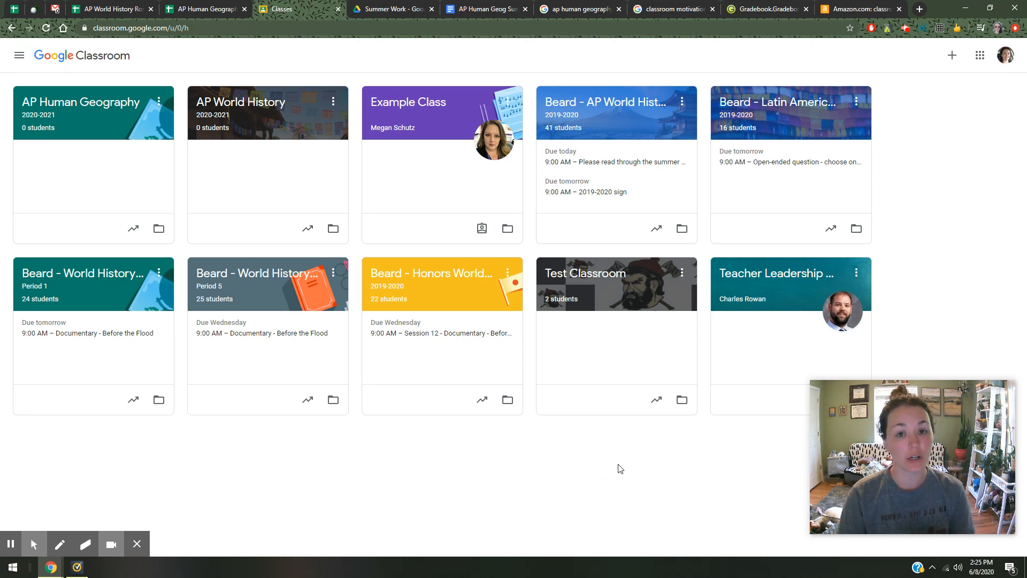
pyautogui.moveTo(476, 459)
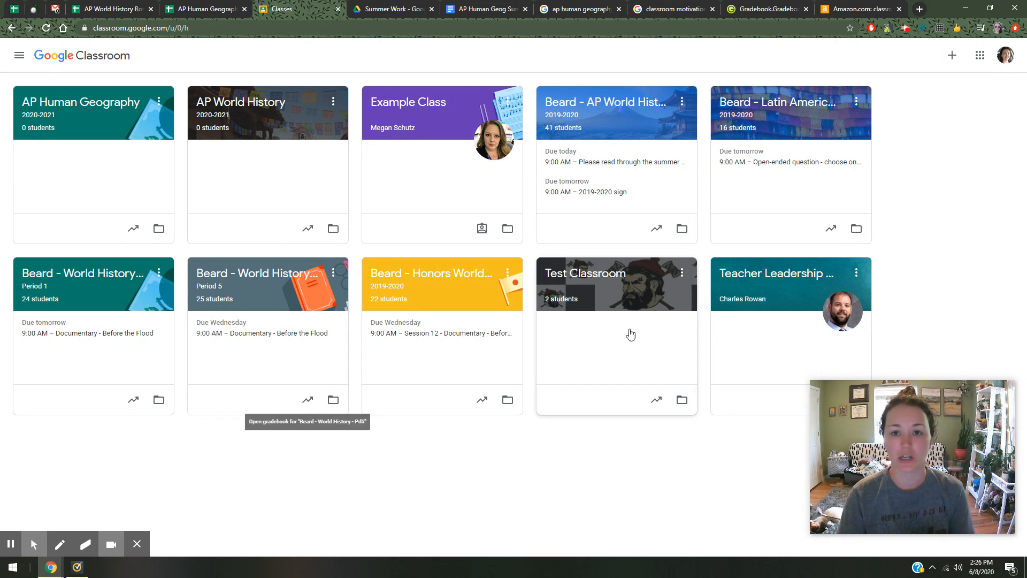
pyautogui.moveTo(266, 465)
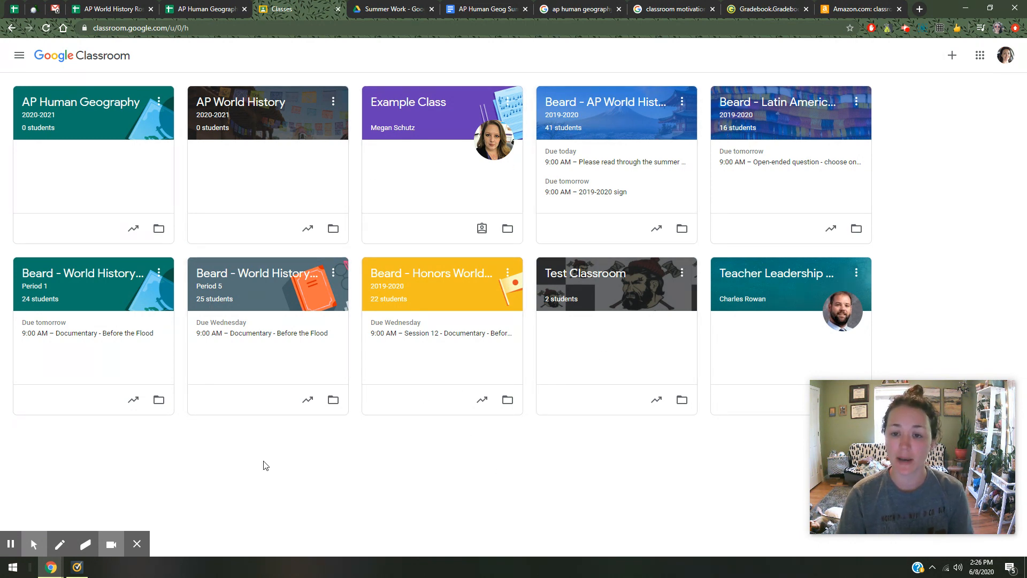
pyautogui.moveTo(479, 323)
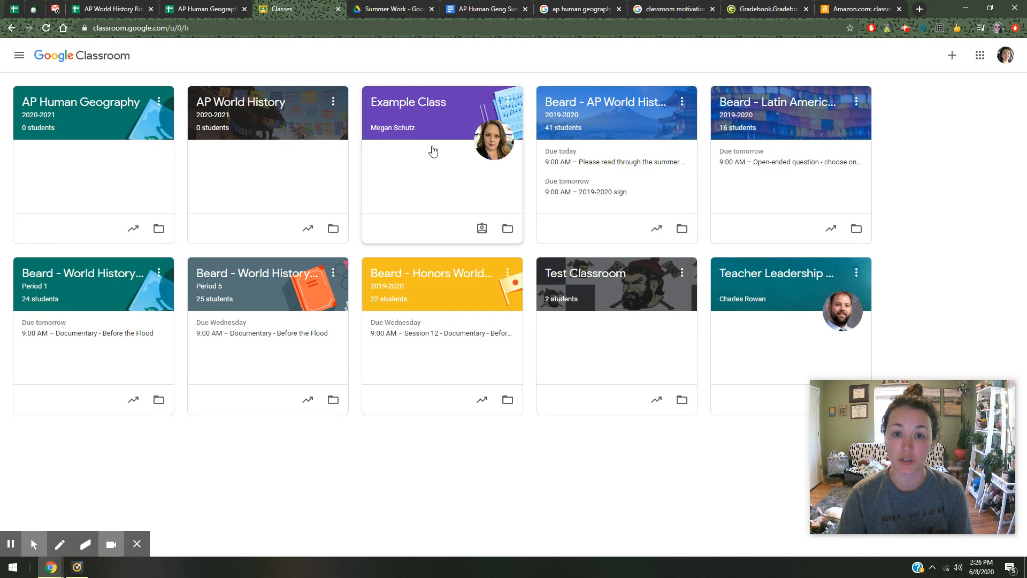
pyautogui.moveTo(181, 197)
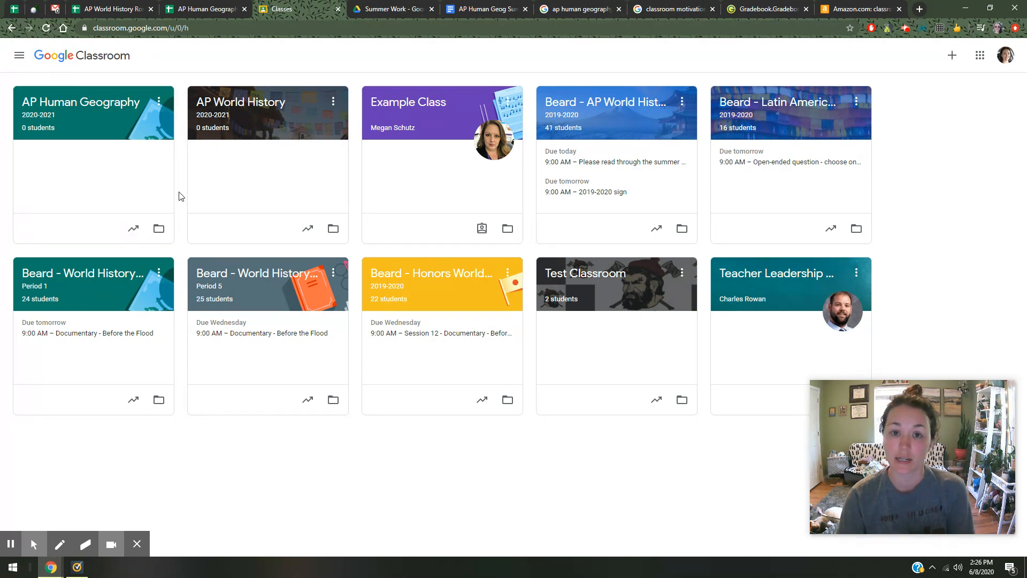
pyautogui.moveTo(525, 464)
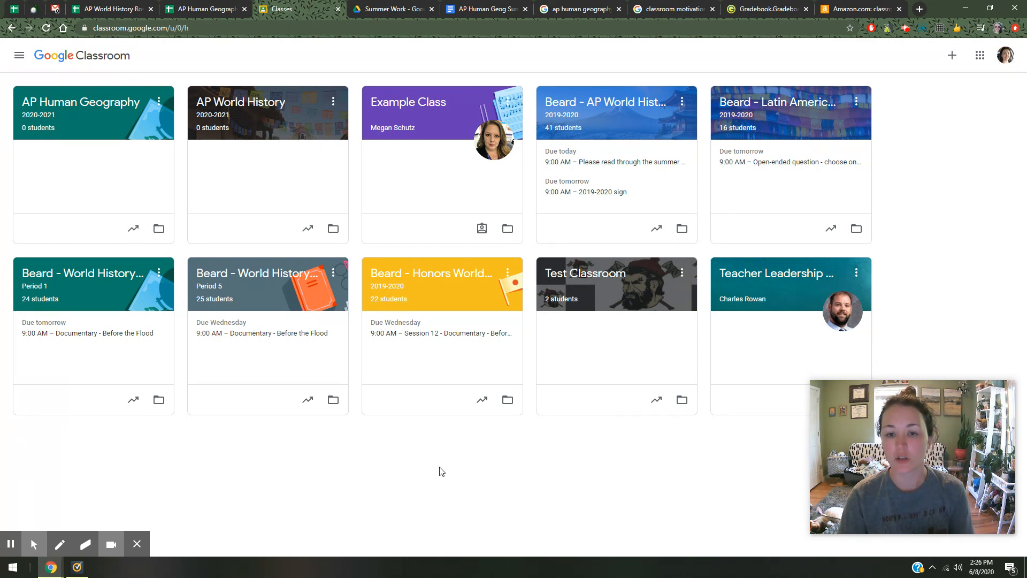
pyautogui.moveTo(810, 423)
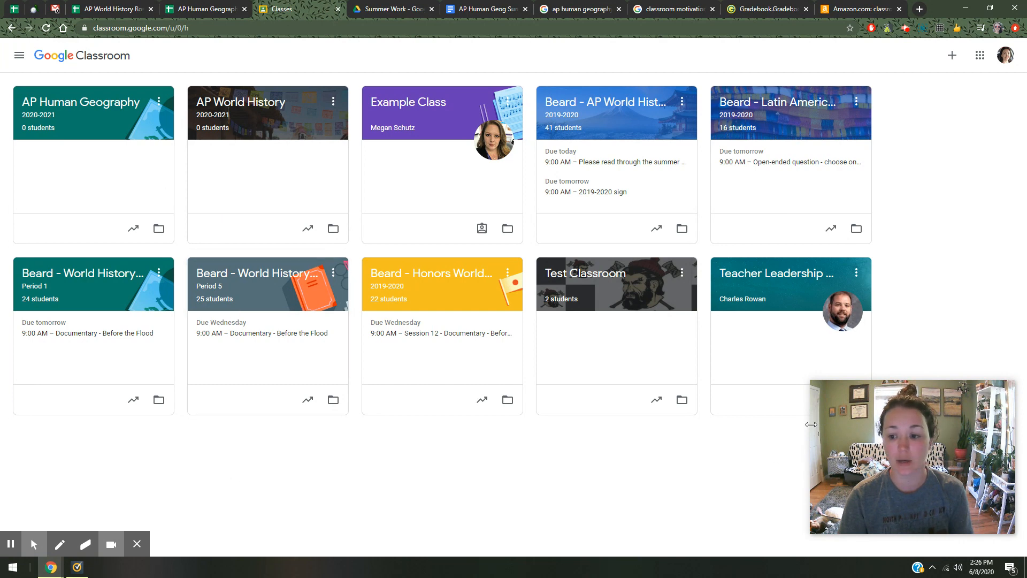
pyautogui.moveTo(293, 397)
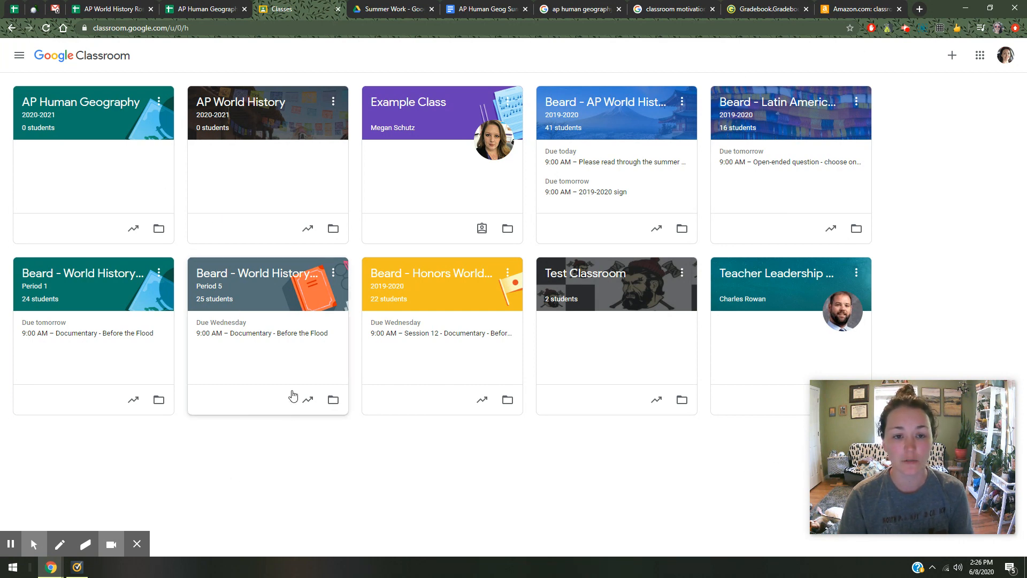
# Step: View Test Classroom briefly, then return to the Classroom home page of classes
pyautogui.click(583, 273)
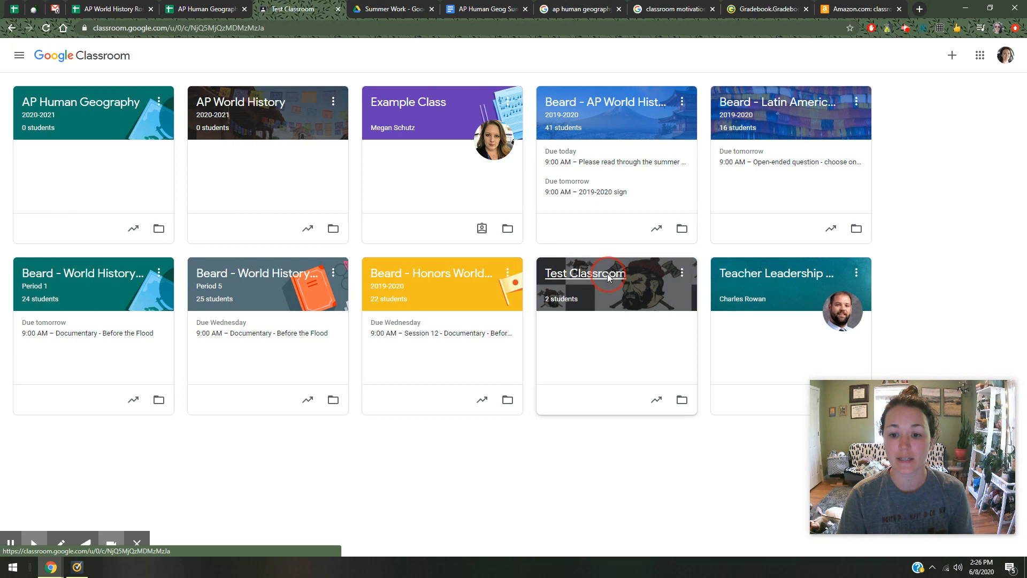
pyautogui.click(584, 274)
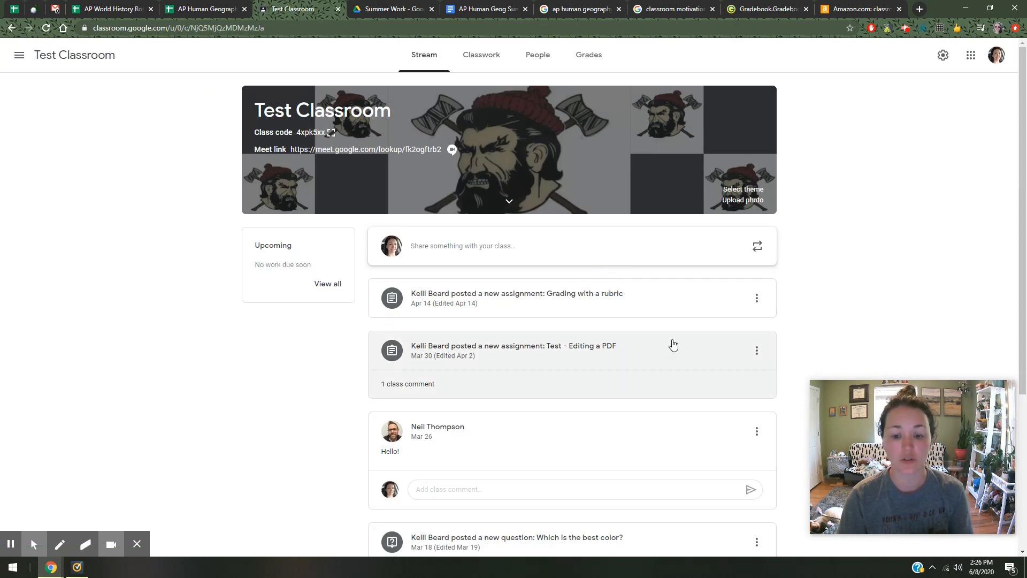
pyautogui.moveTo(76, 282)
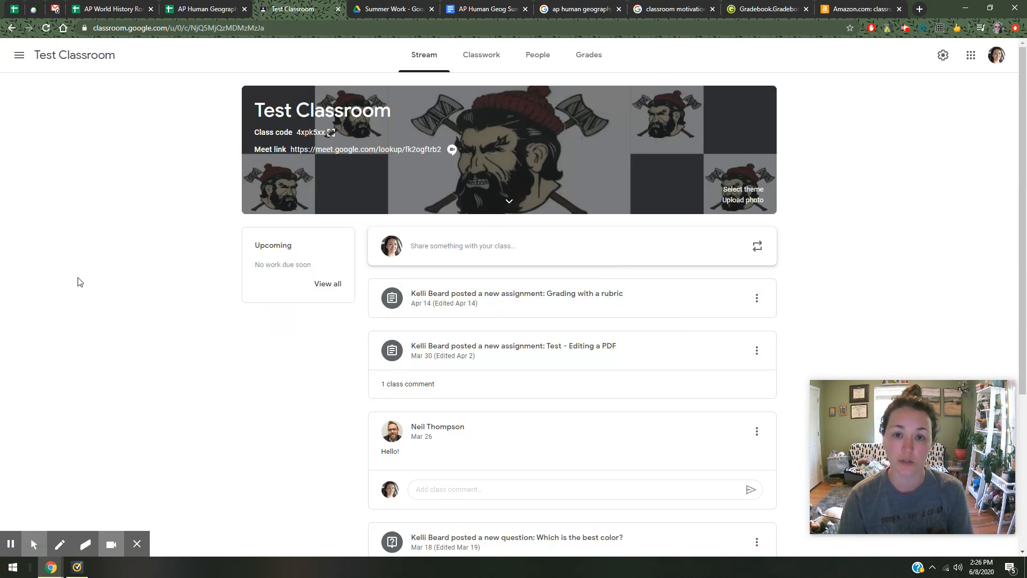
pyautogui.moveTo(19, 56)
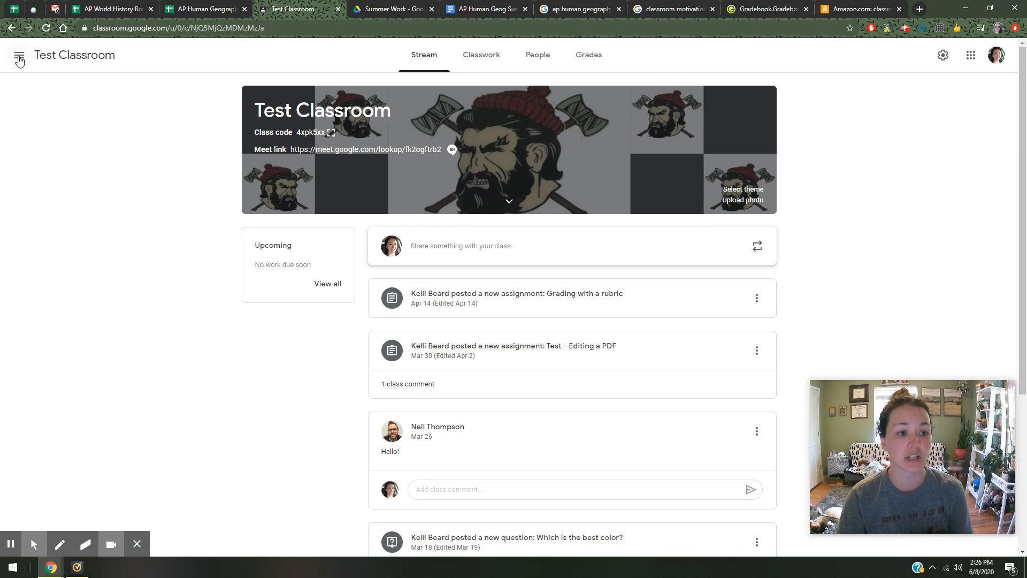
pyautogui.click(19, 55)
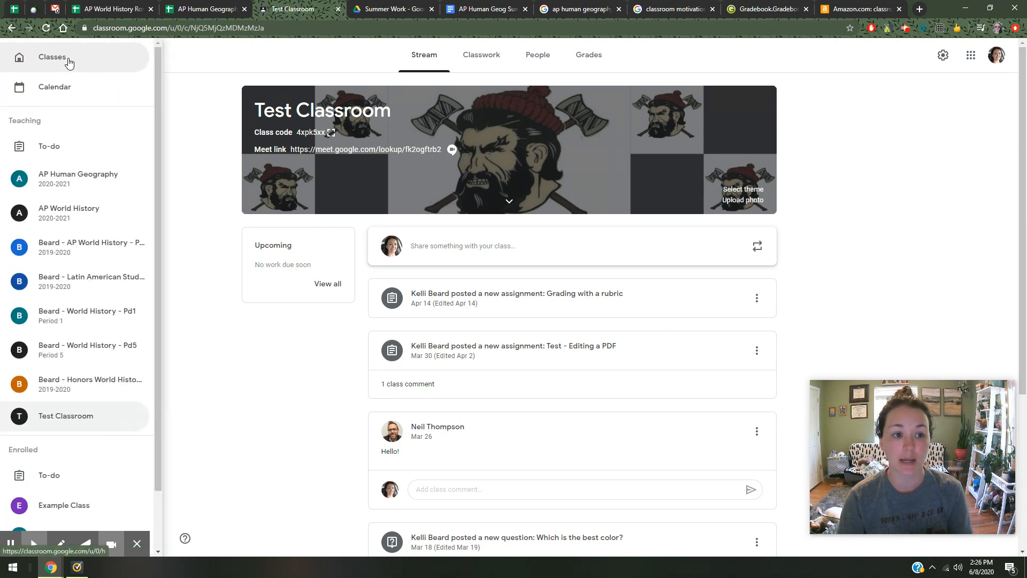
pyautogui.click(51, 57)
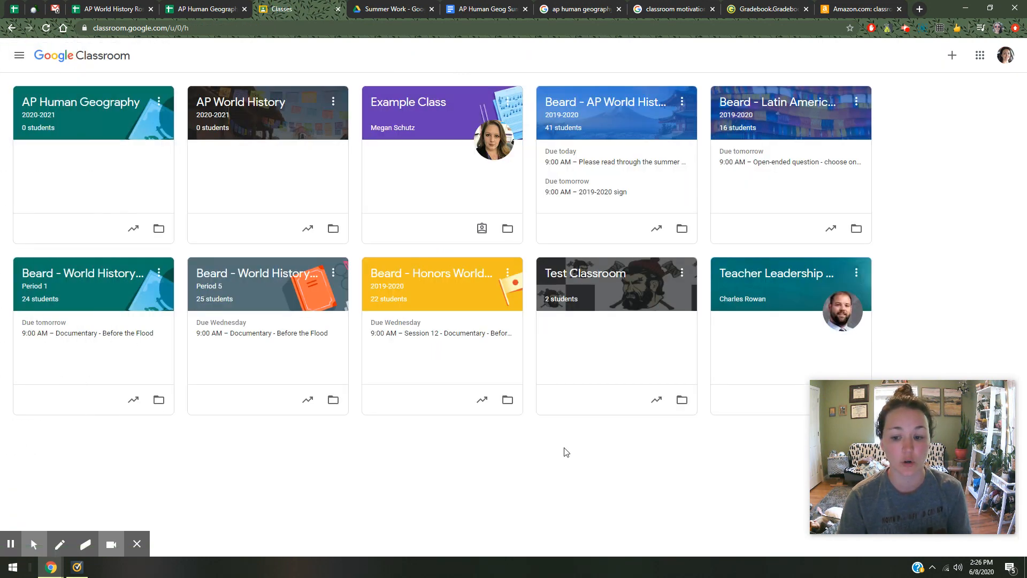
pyautogui.moveTo(332, 399)
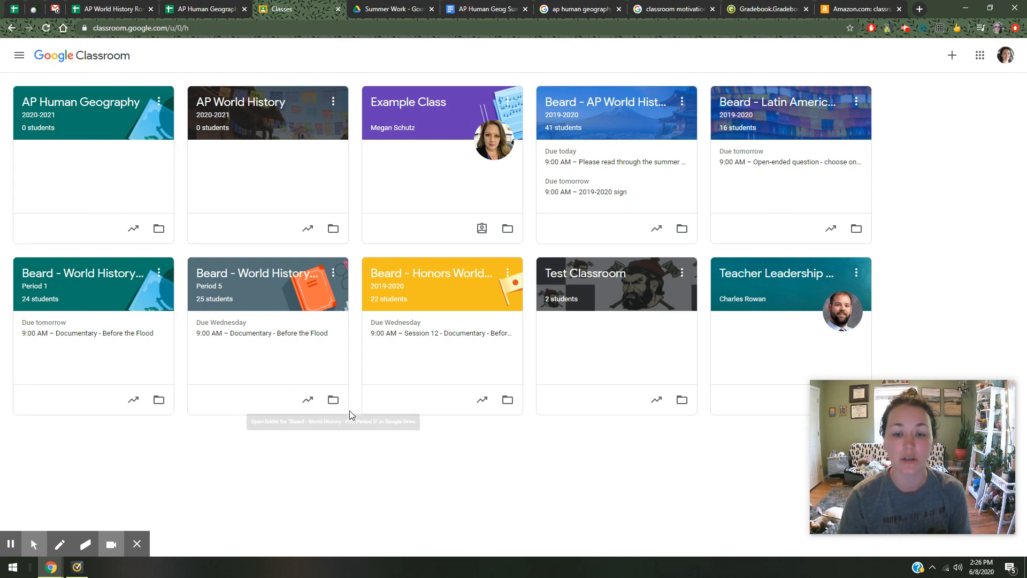
pyautogui.moveTo(443, 436)
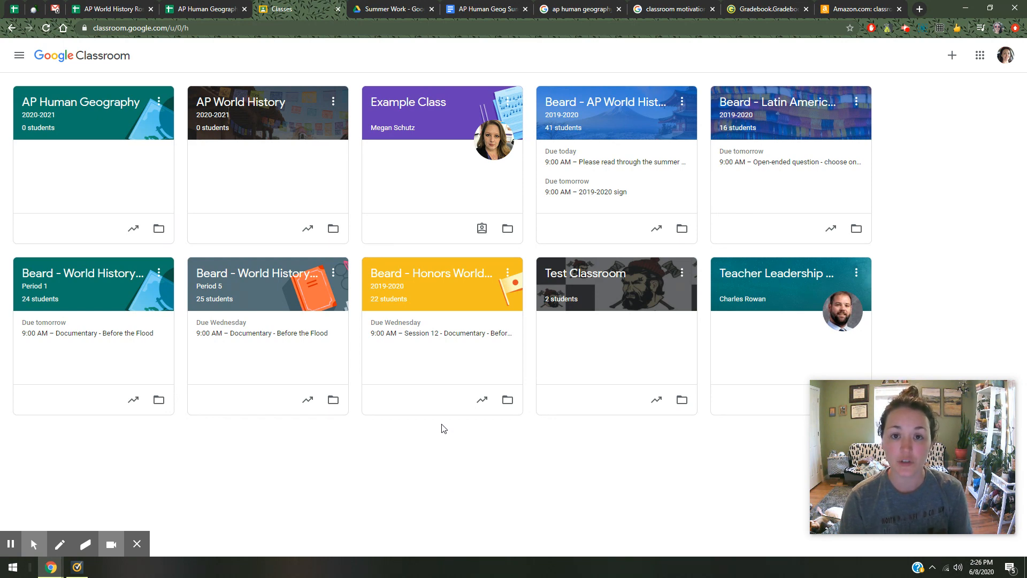
pyautogui.moveTo(446, 432)
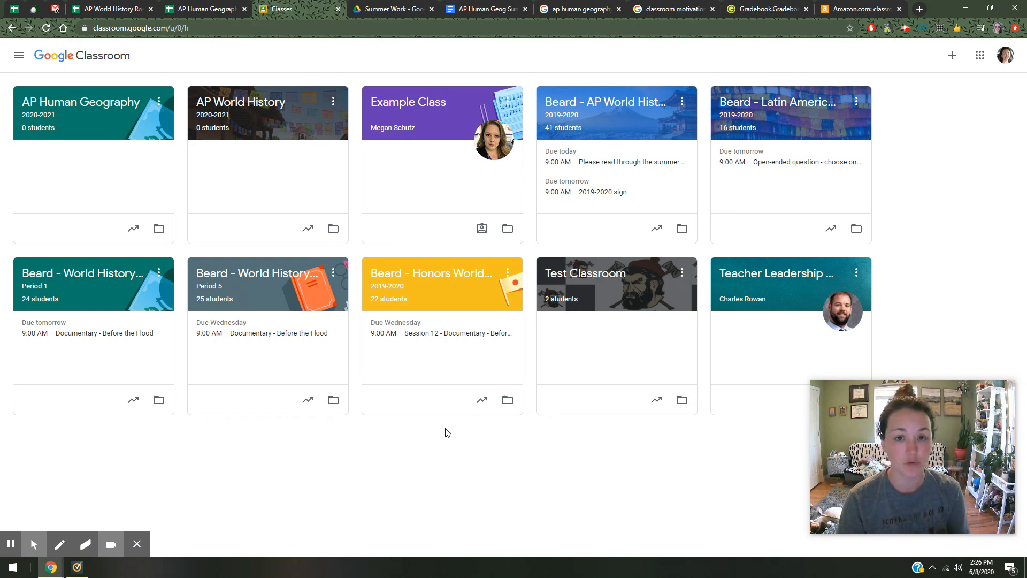
pyautogui.moveTo(443, 431)
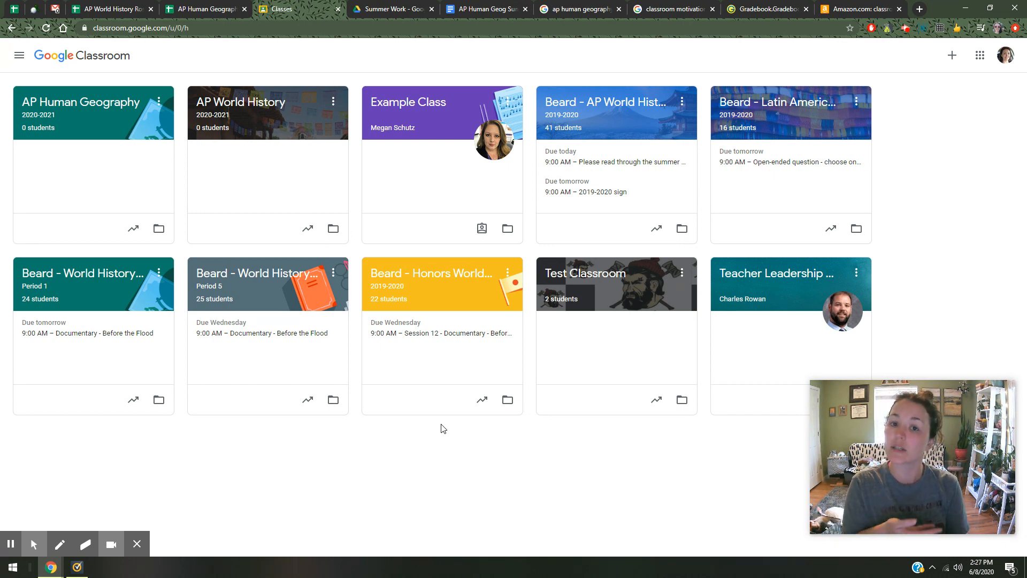
pyautogui.moveTo(459, 434)
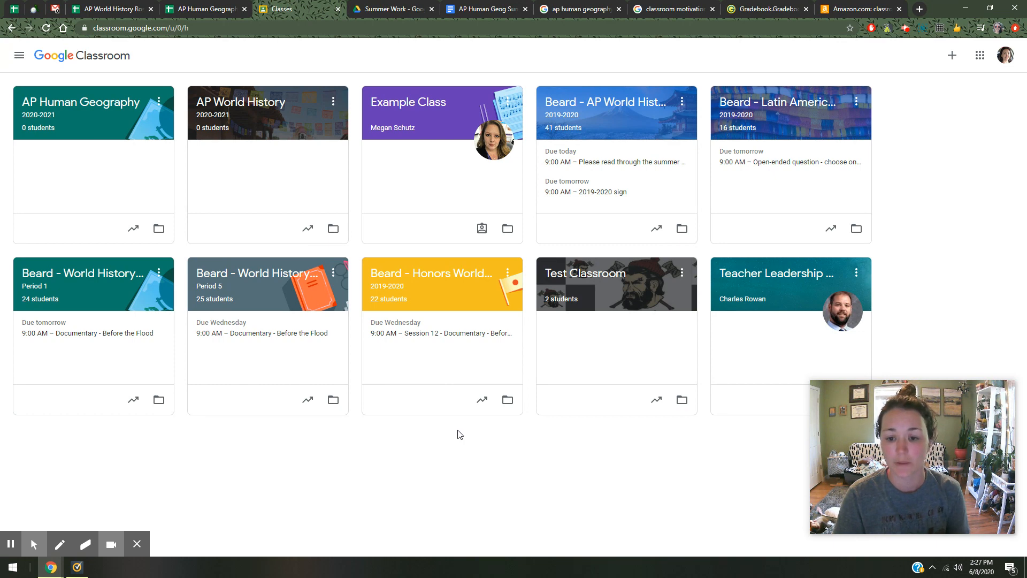
pyautogui.moveTo(682, 280)
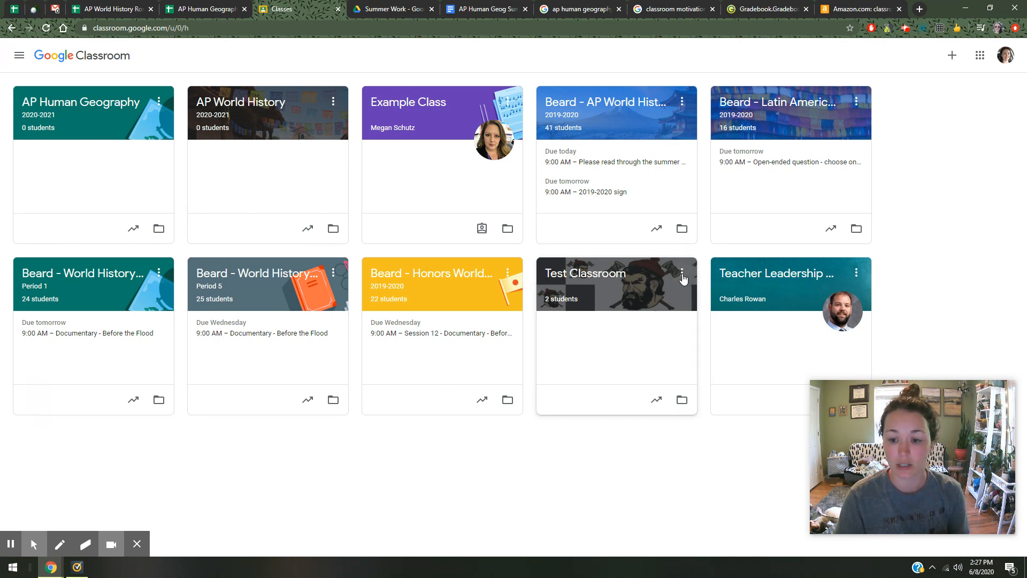
# Step: Archive Test Classroom from its card menu and confirm so it leaves the home page
pyautogui.click(681, 274)
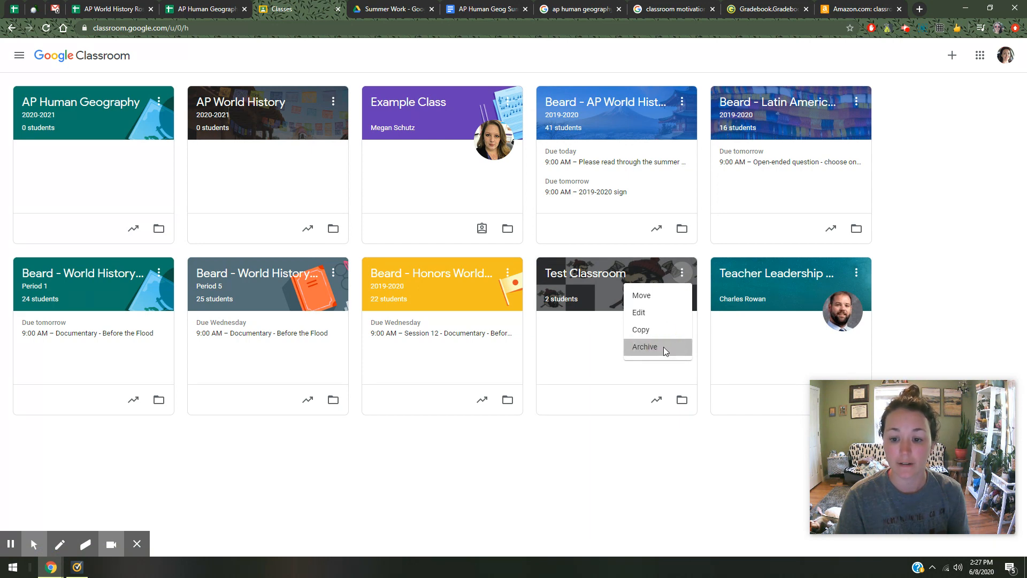
pyautogui.click(645, 347)
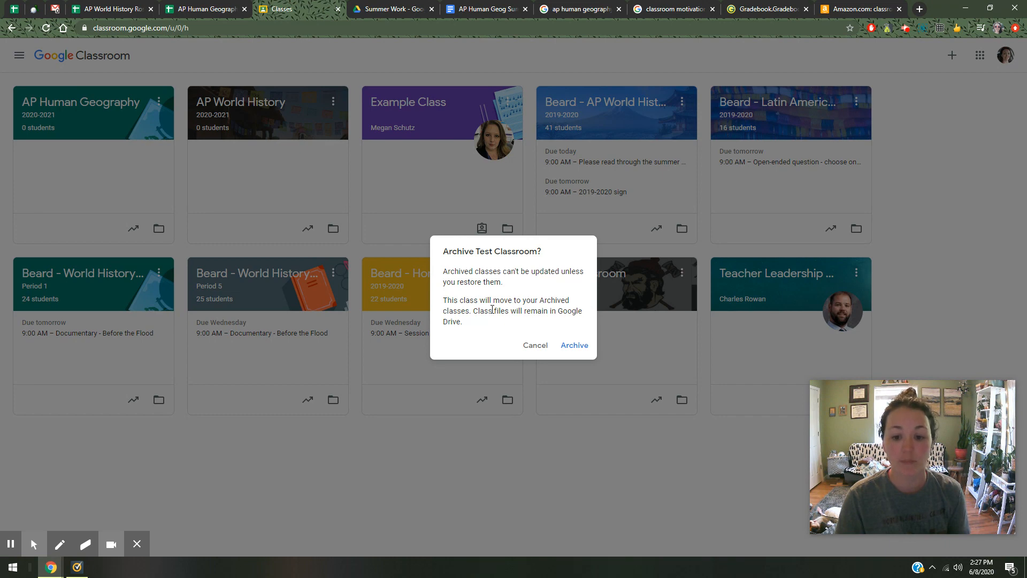
pyautogui.click(573, 345)
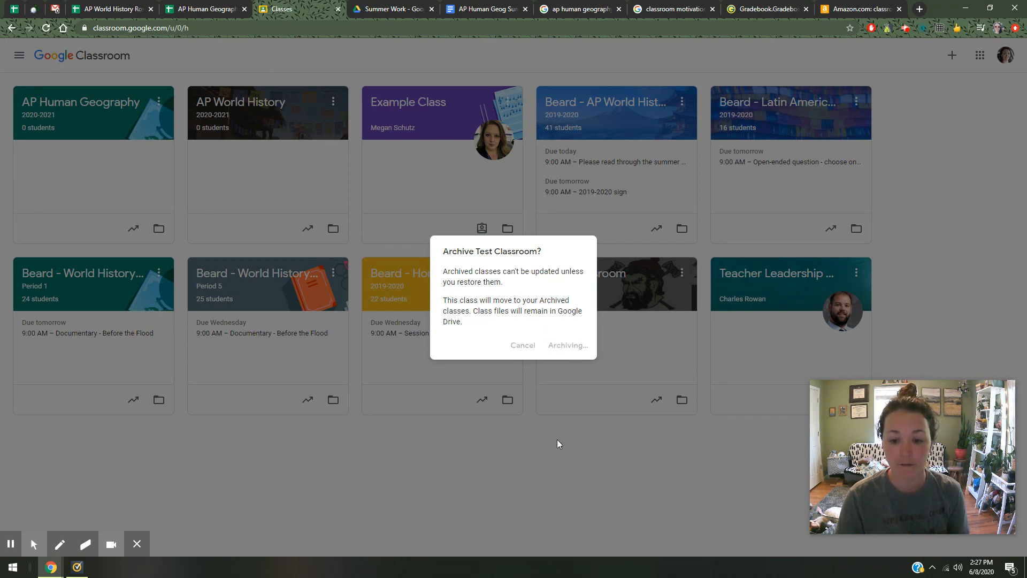
pyautogui.click(566, 345)
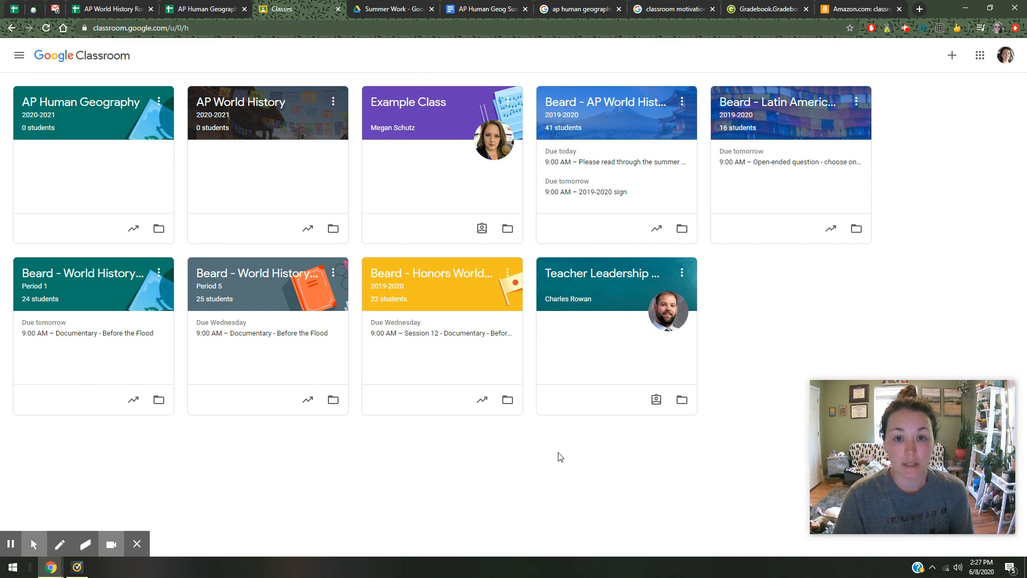
pyautogui.moveTo(476, 385)
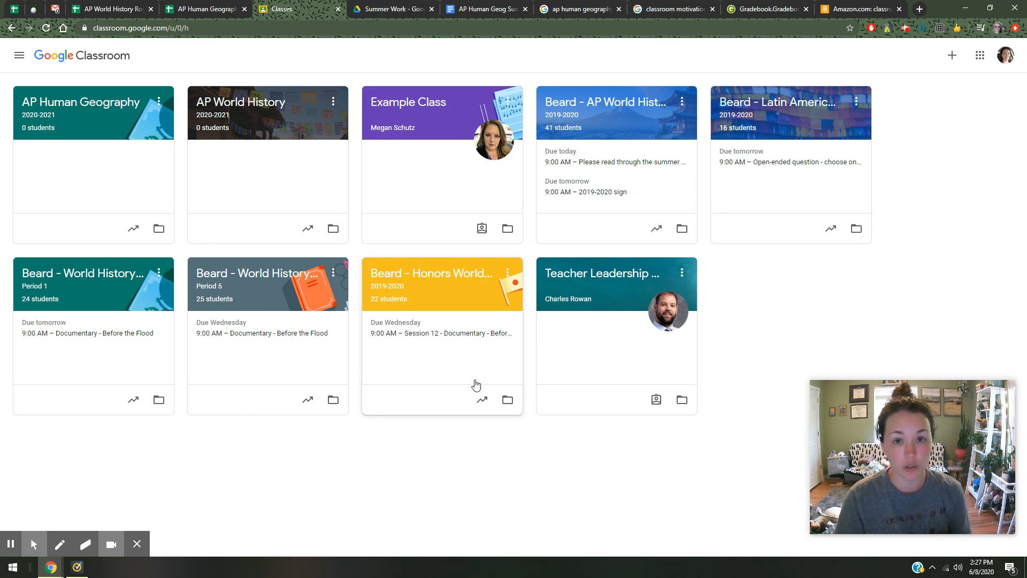
pyautogui.moveTo(477, 439)
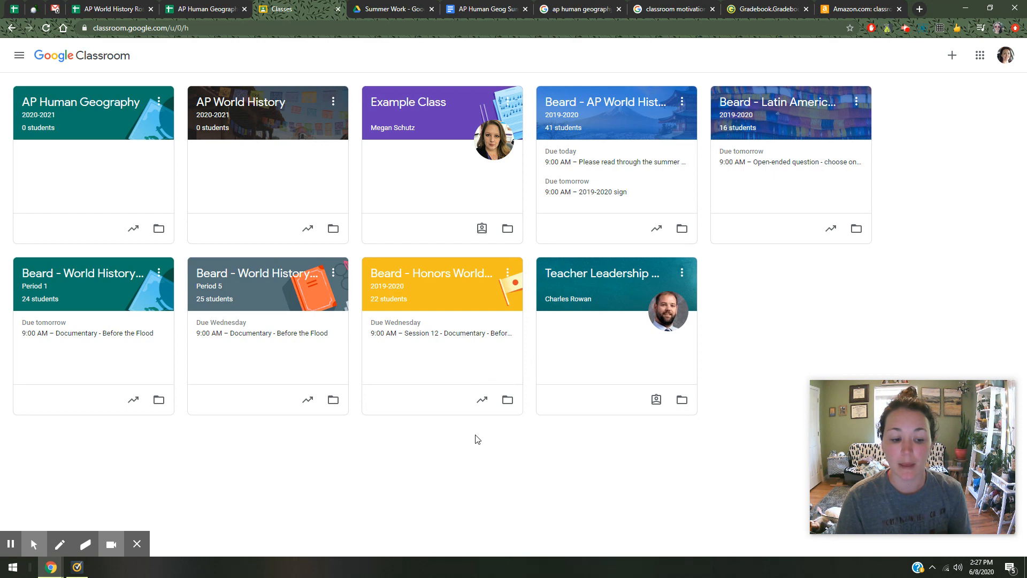
pyautogui.moveTo(285, 458)
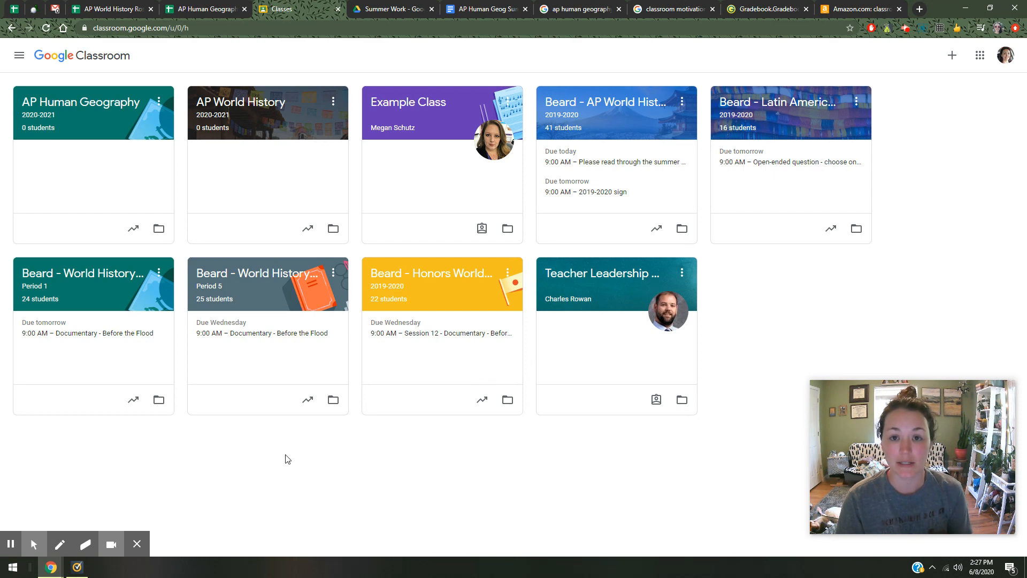
pyautogui.moveTo(41, 70)
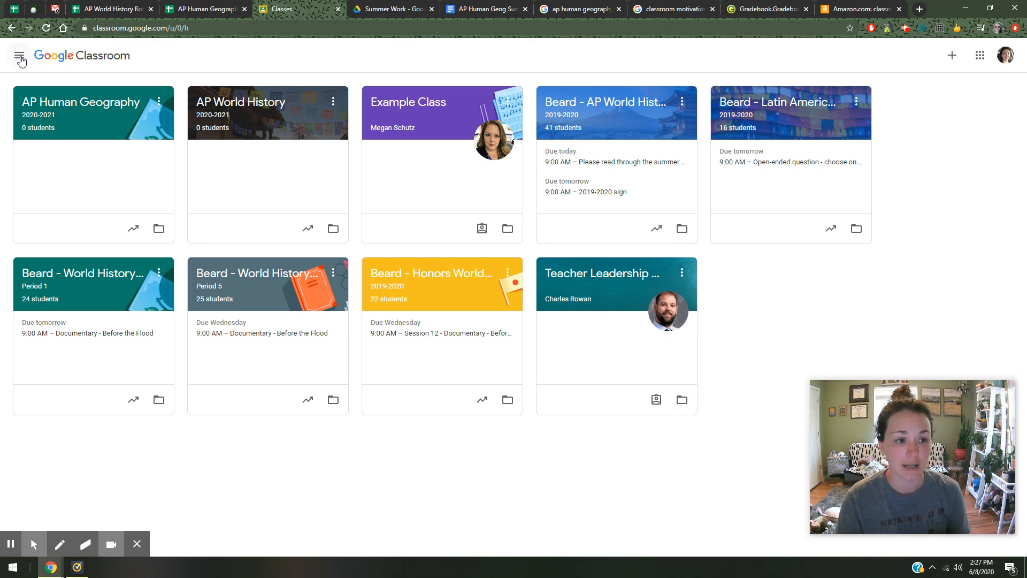
# Step: Go to Archived classes from the side menu and locate the Test Classroom card
pyautogui.click(20, 56)
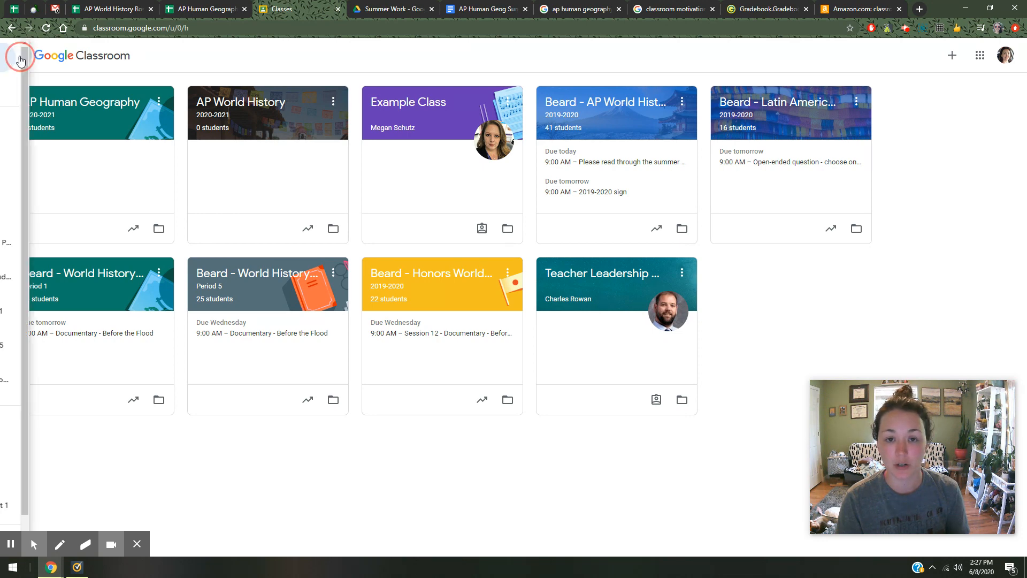
pyautogui.click(20, 55)
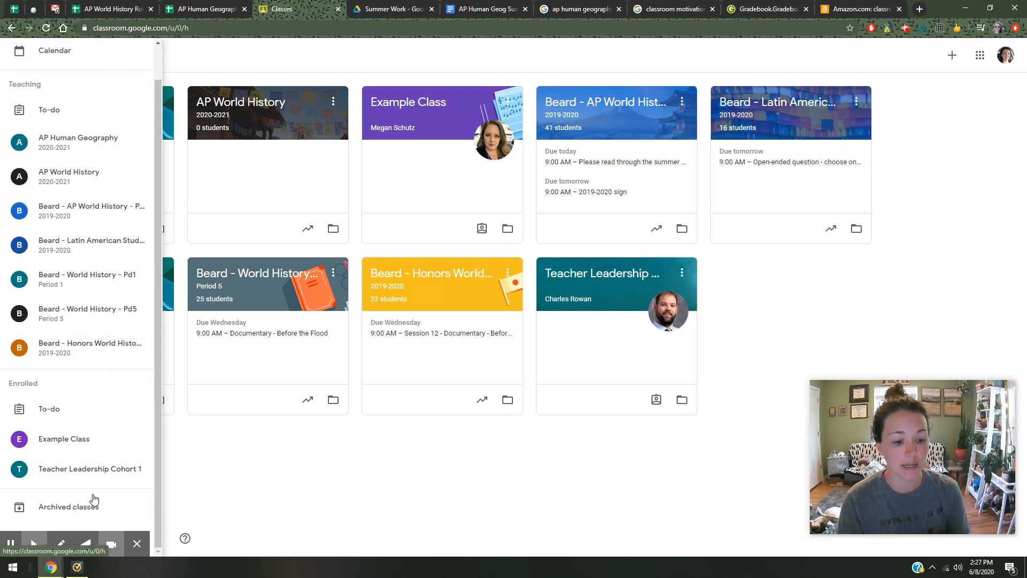
pyautogui.click(68, 506)
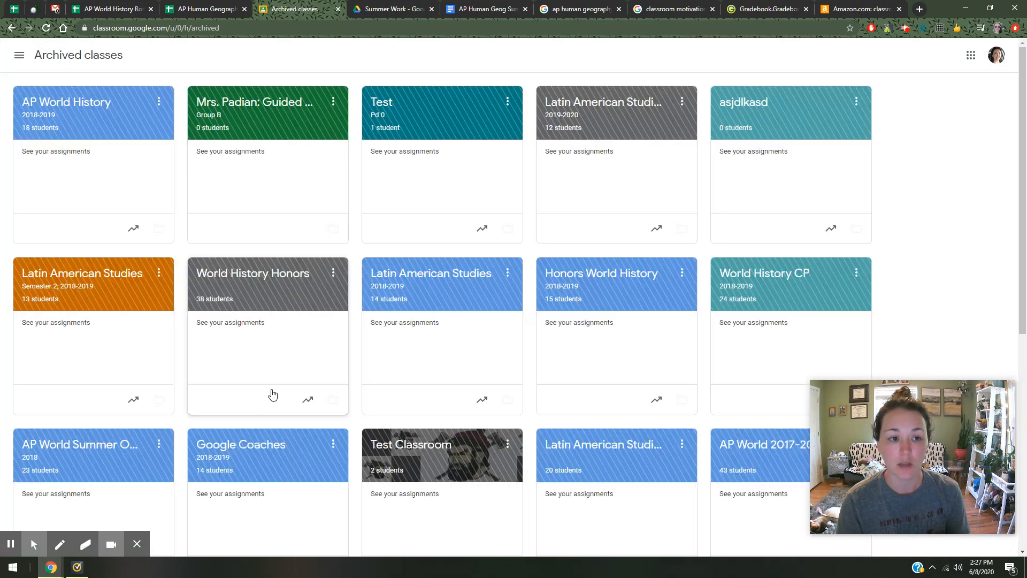
pyautogui.scroll(-3)
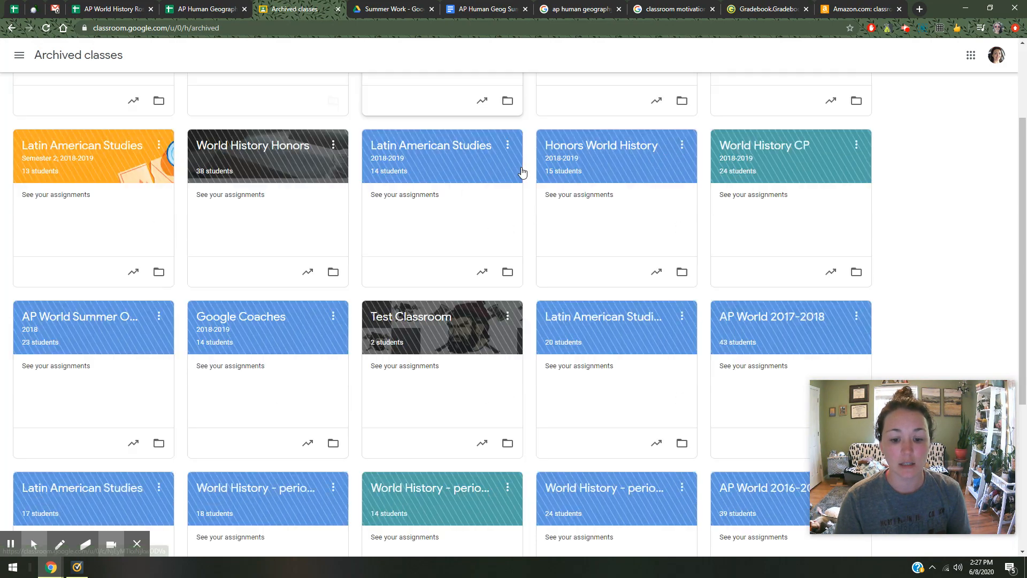
pyautogui.scroll(3)
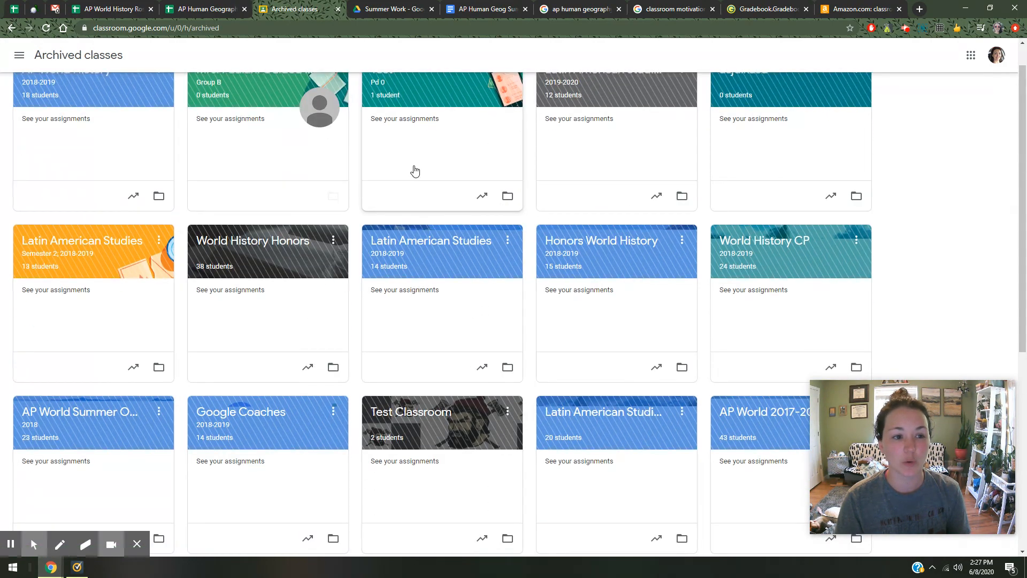
# Step: Restore Test Classroom from its archived card menu and confirm the restore
pyautogui.click(508, 342)
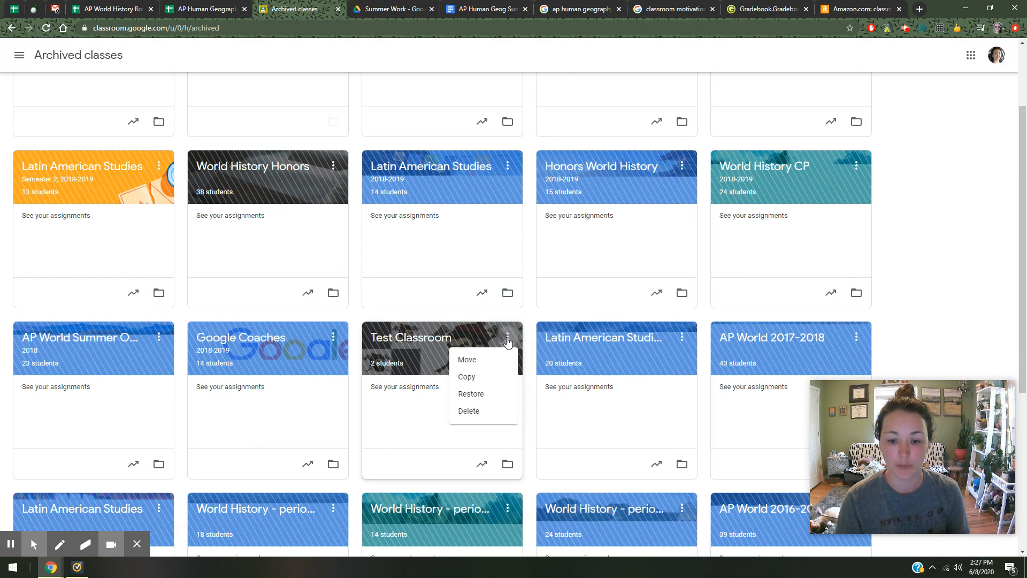
pyautogui.moveTo(470, 393)
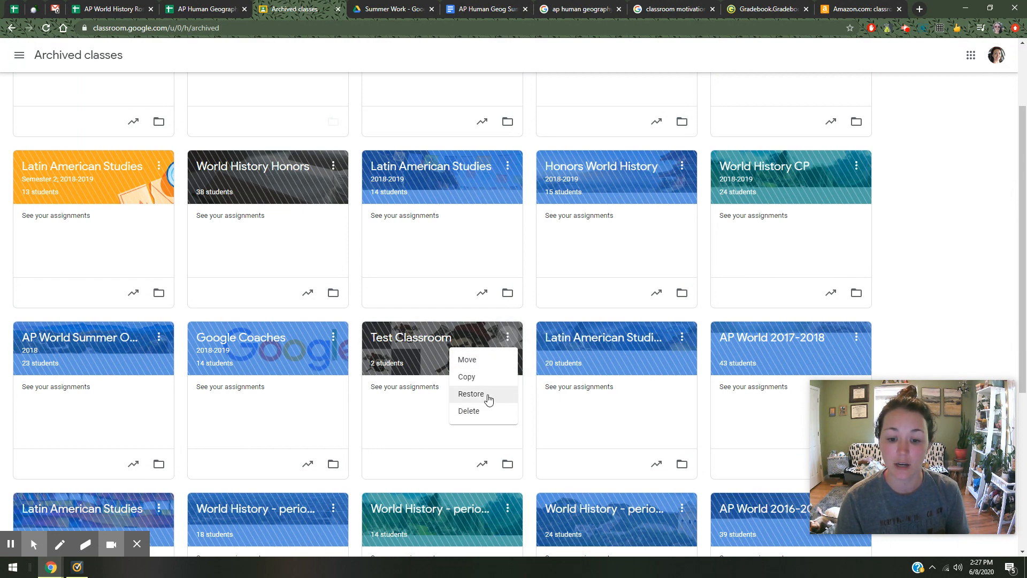
pyautogui.click(470, 394)
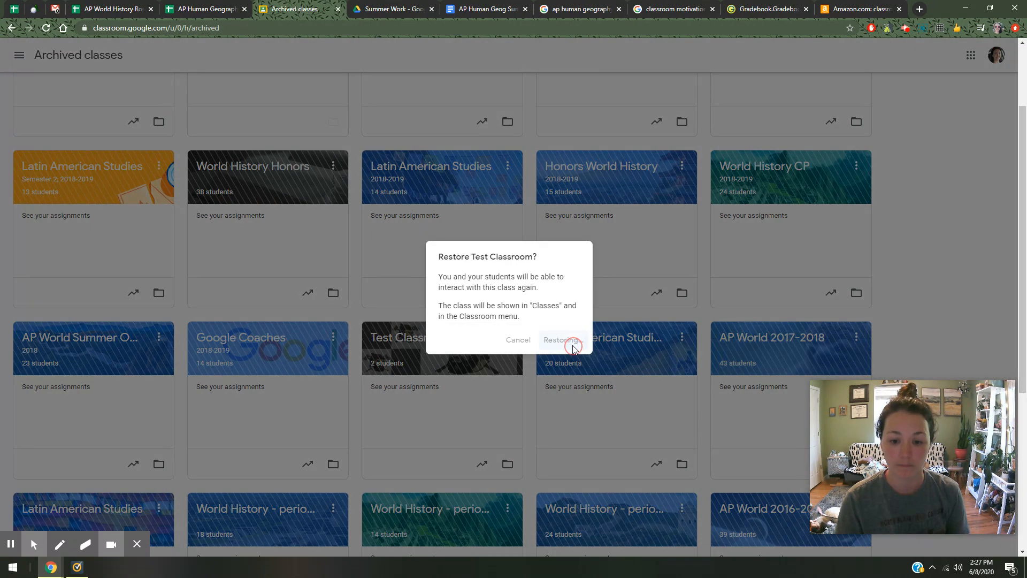
pyautogui.click(558, 339)
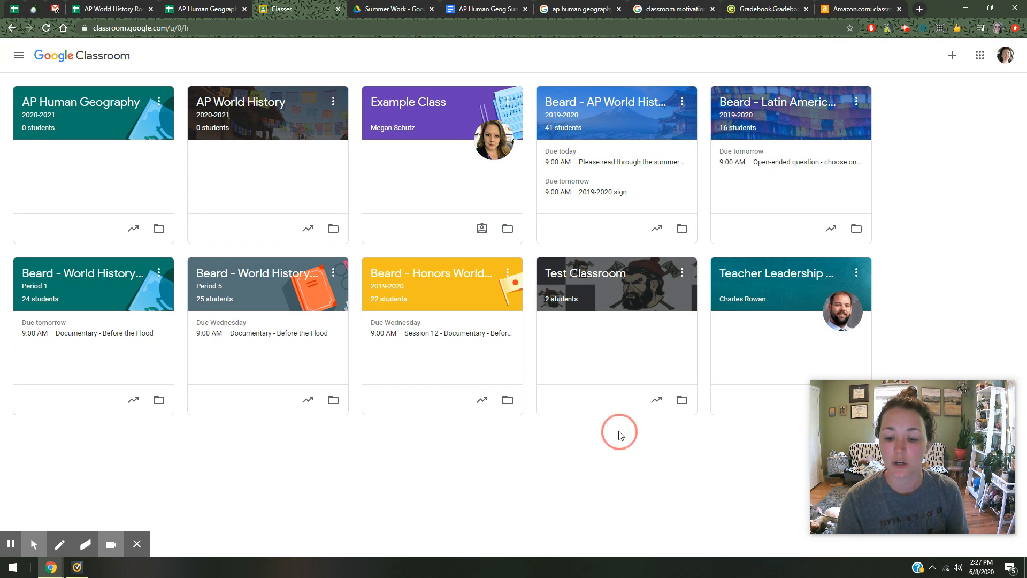
pyautogui.moveTo(615, 437)
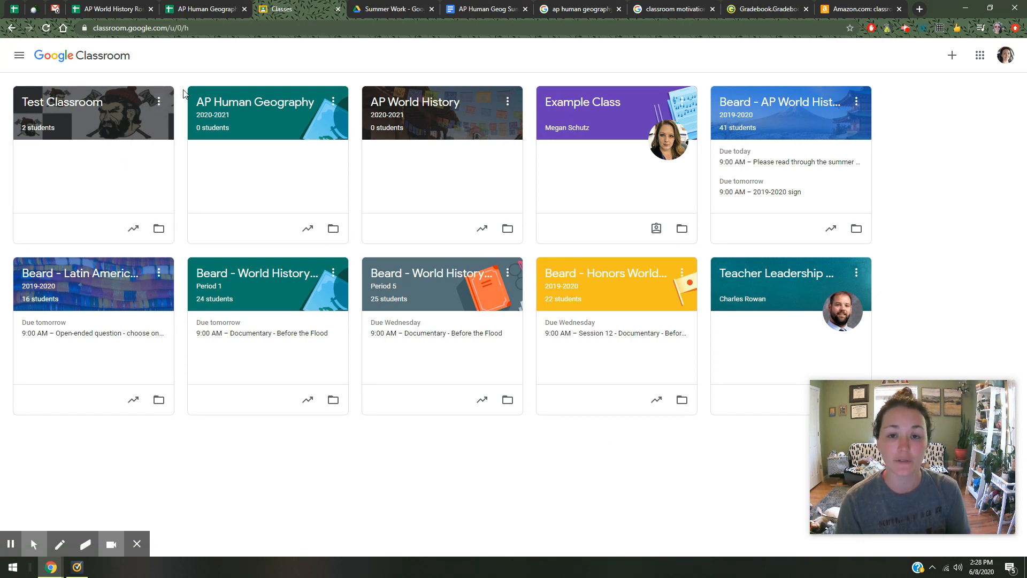
pyautogui.moveTo(538, 59)
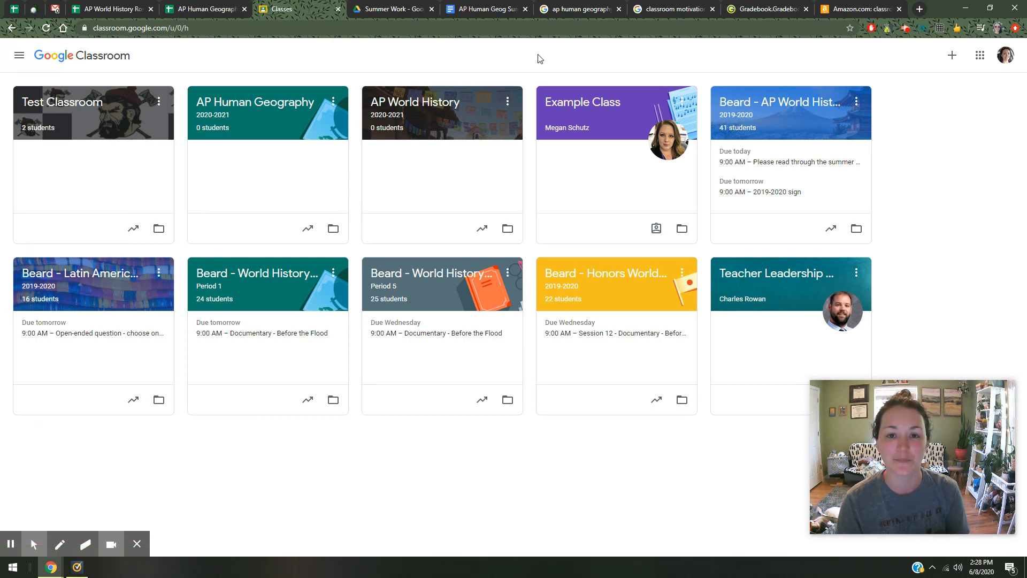
pyautogui.moveTo(533, 75)
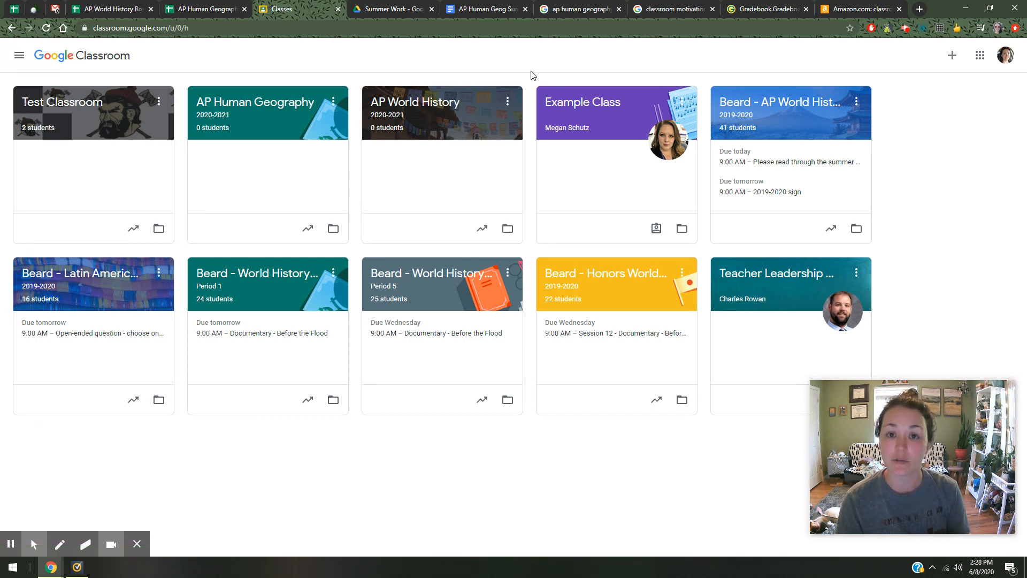